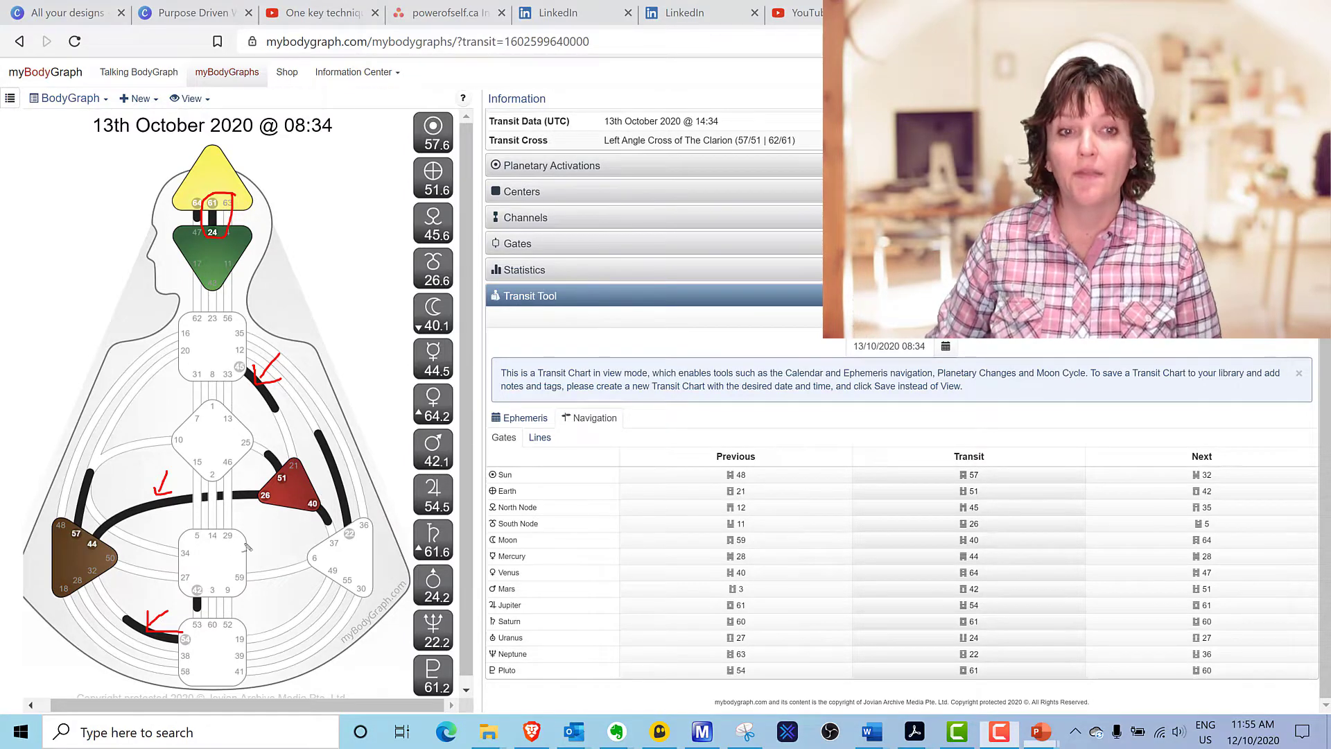
pyautogui.moveTo(271, 541)
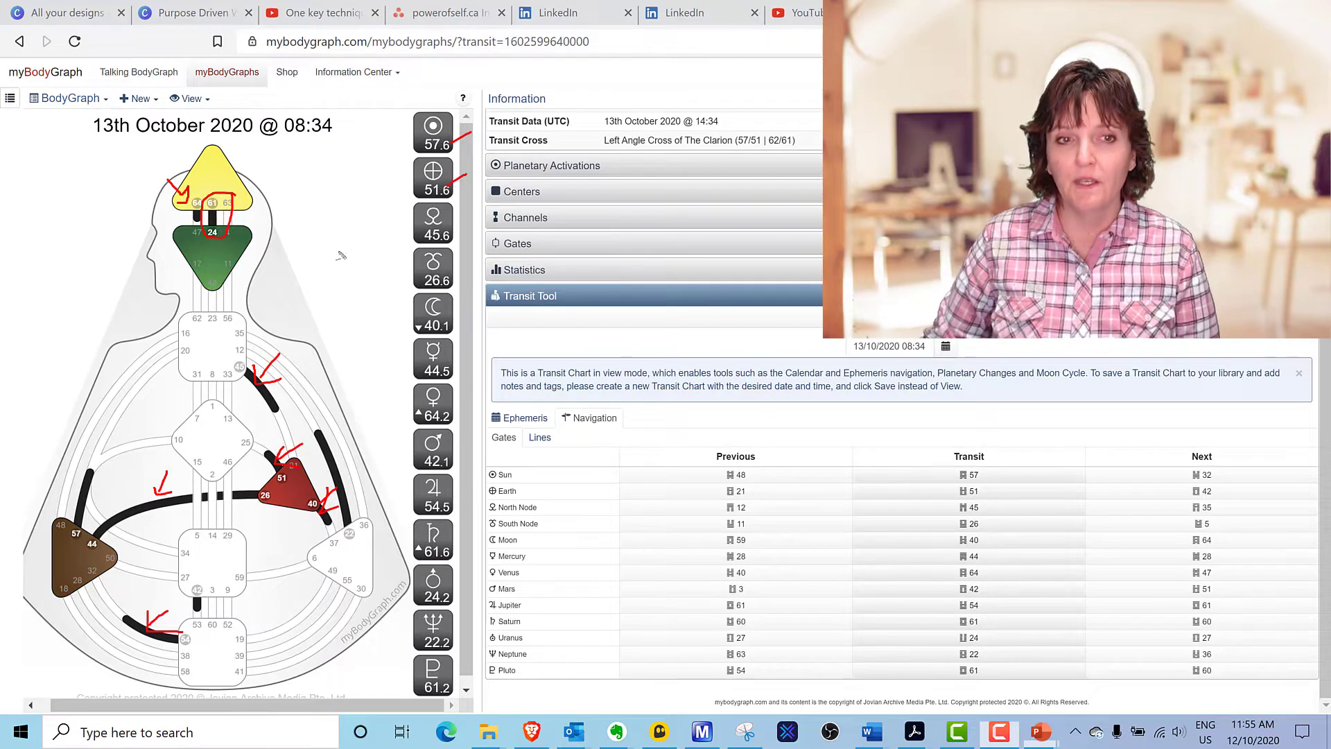
pyautogui.moveTo(348, 492)
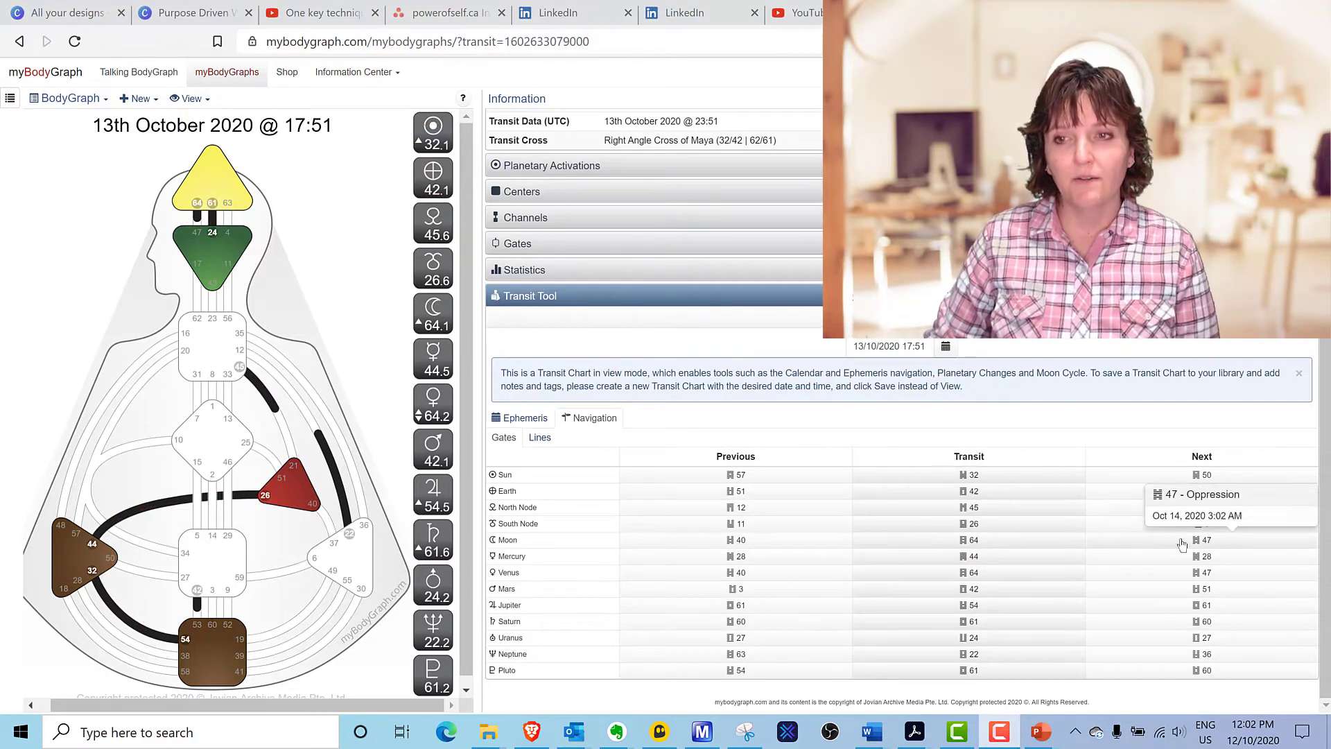
# Step the chart to the Moon entering gate 47, 14 October 2020 at 03:02.
pyautogui.click(1203, 540)
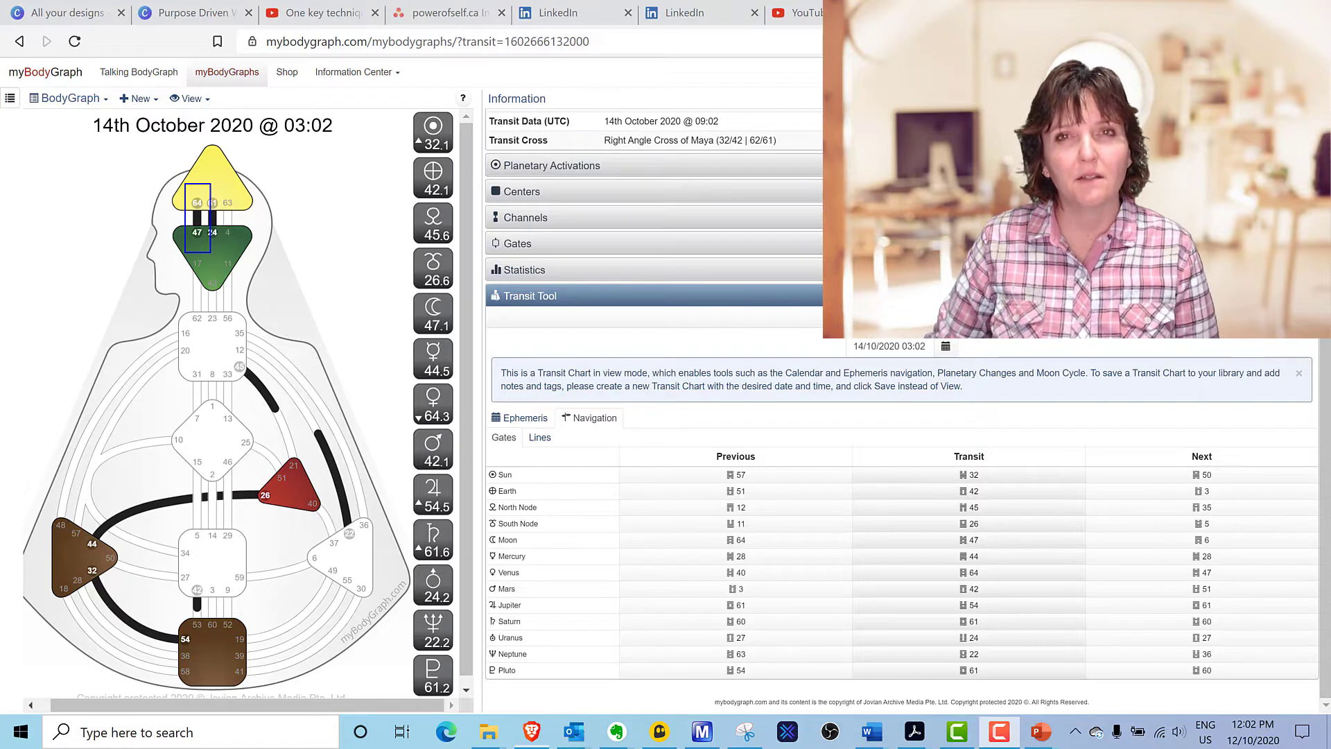
pyautogui.moveTo(1203, 539)
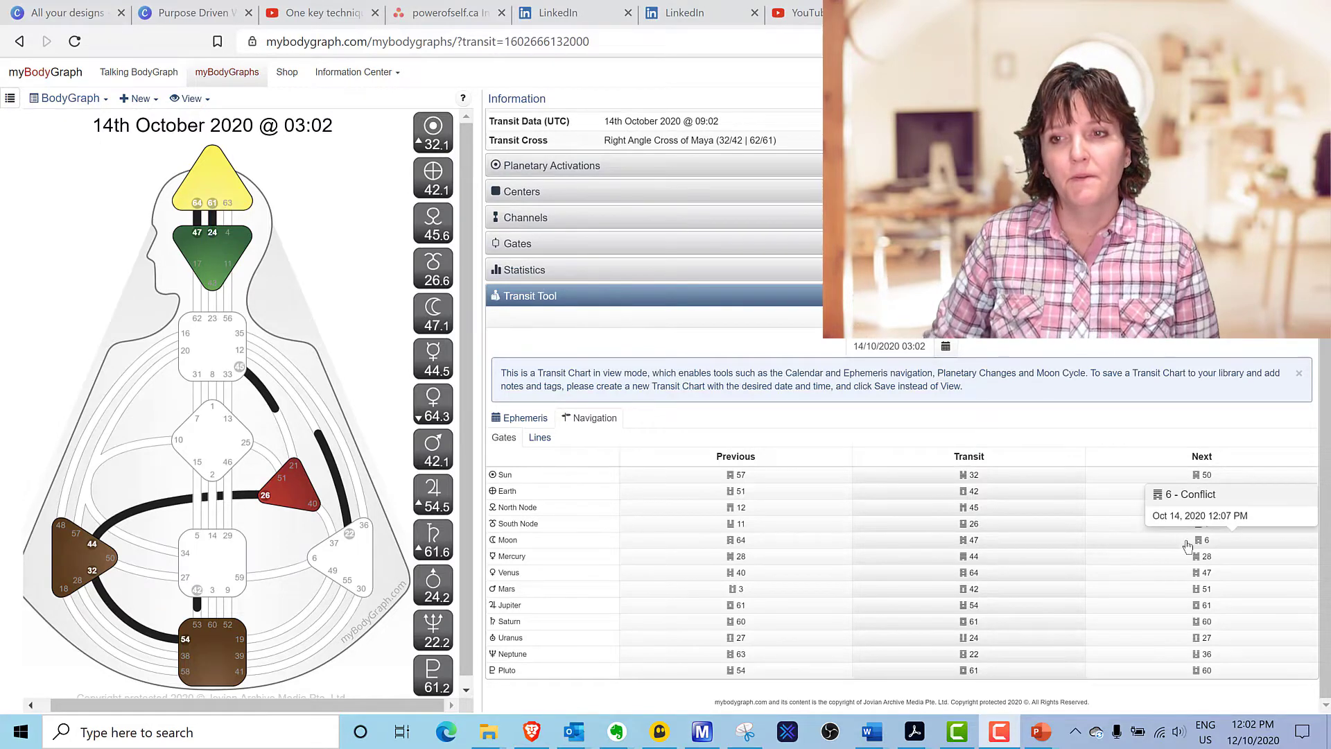
# Advance the chart to the Moon's next gate (6, then 46) on 14 October 2020.
pyautogui.click(1203, 539)
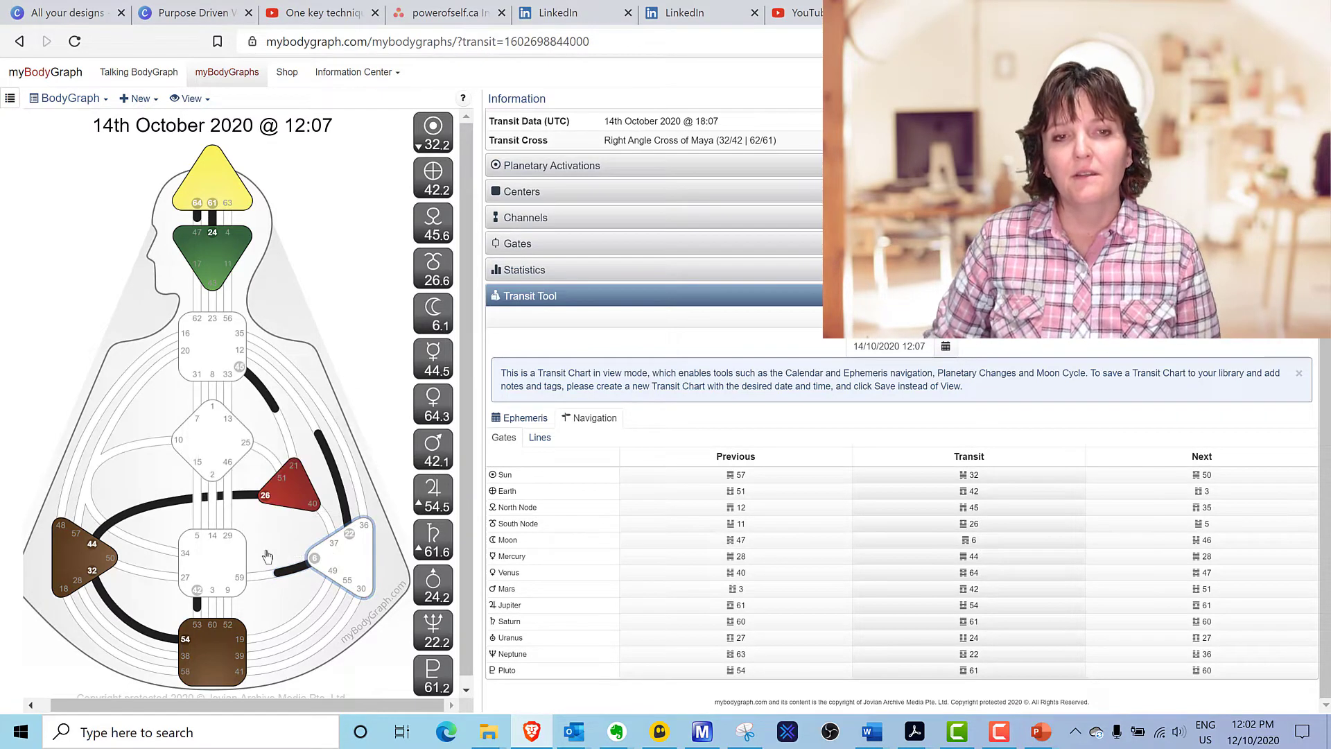
pyautogui.moveTo(288, 576)
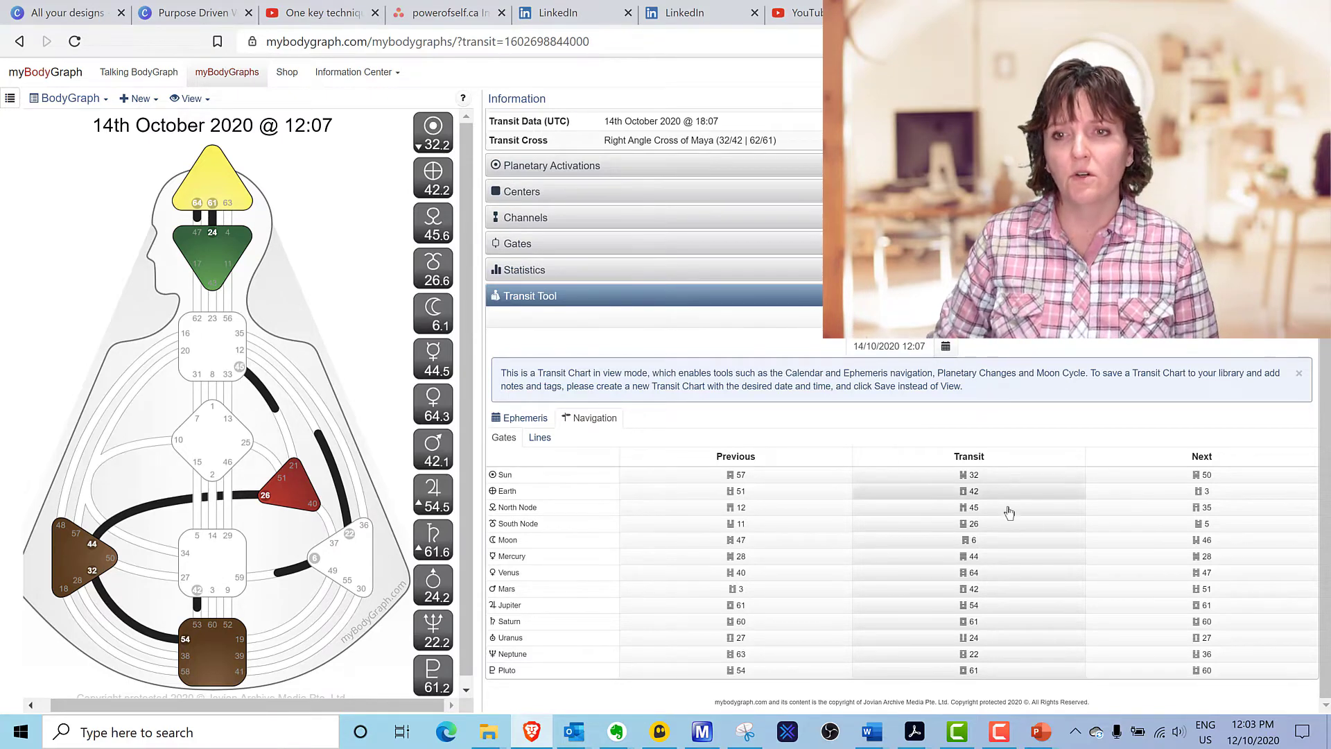
pyautogui.moveTo(1205, 540)
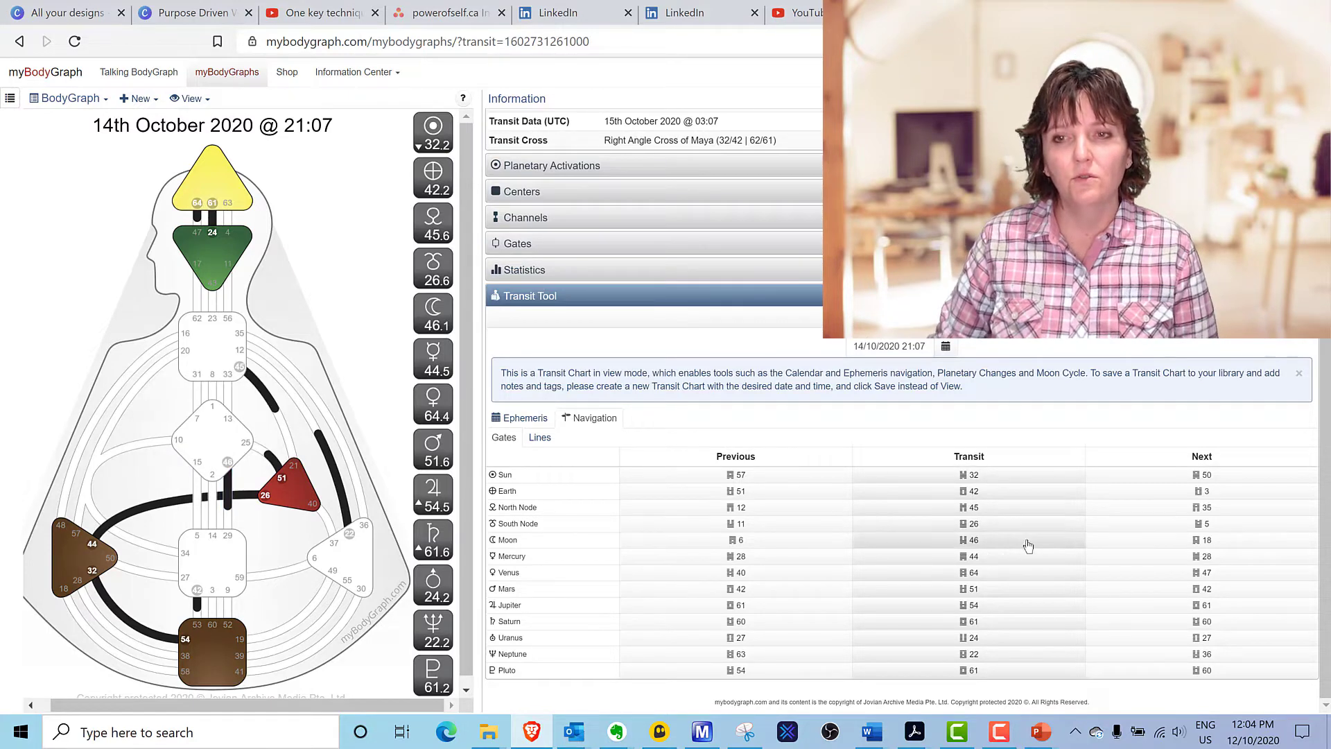
# Advance the chart to the Moon in gate 18, 15 October 2020 at 06:03.
pyautogui.click(1204, 540)
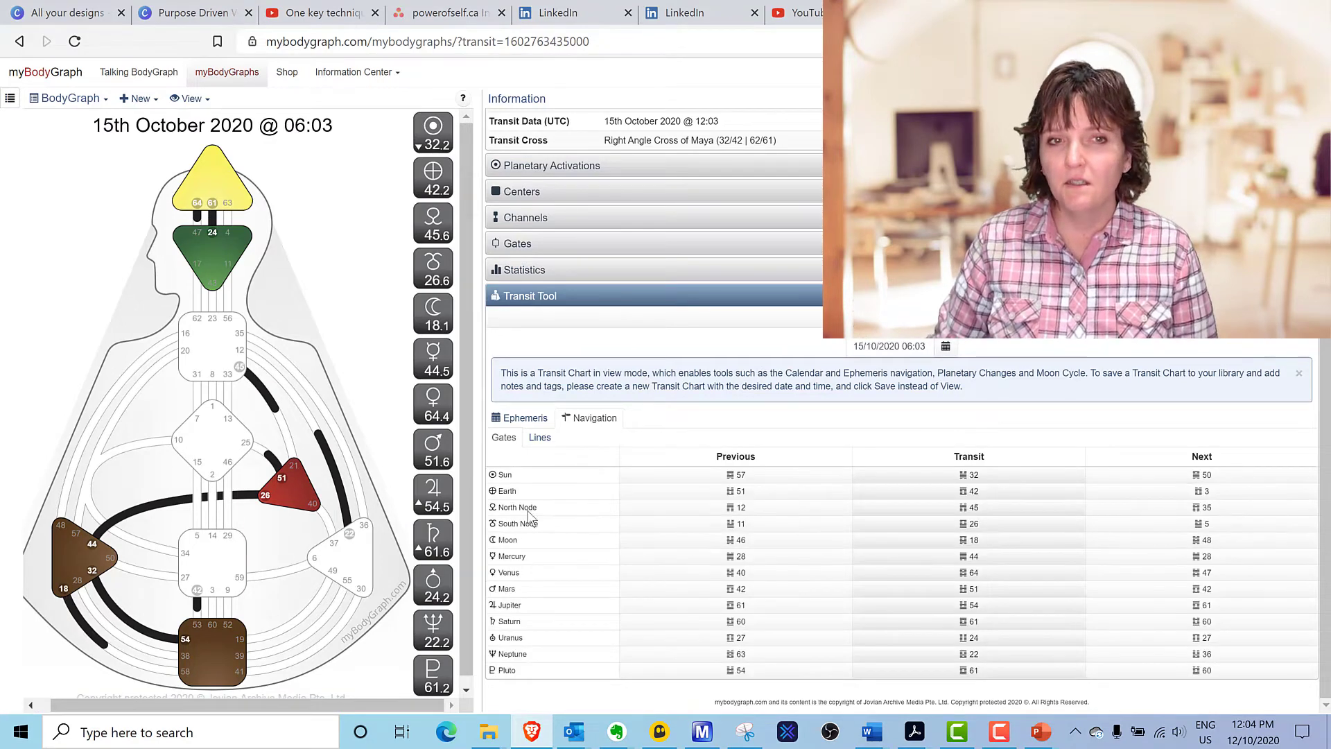
pyautogui.moveTo(80, 615)
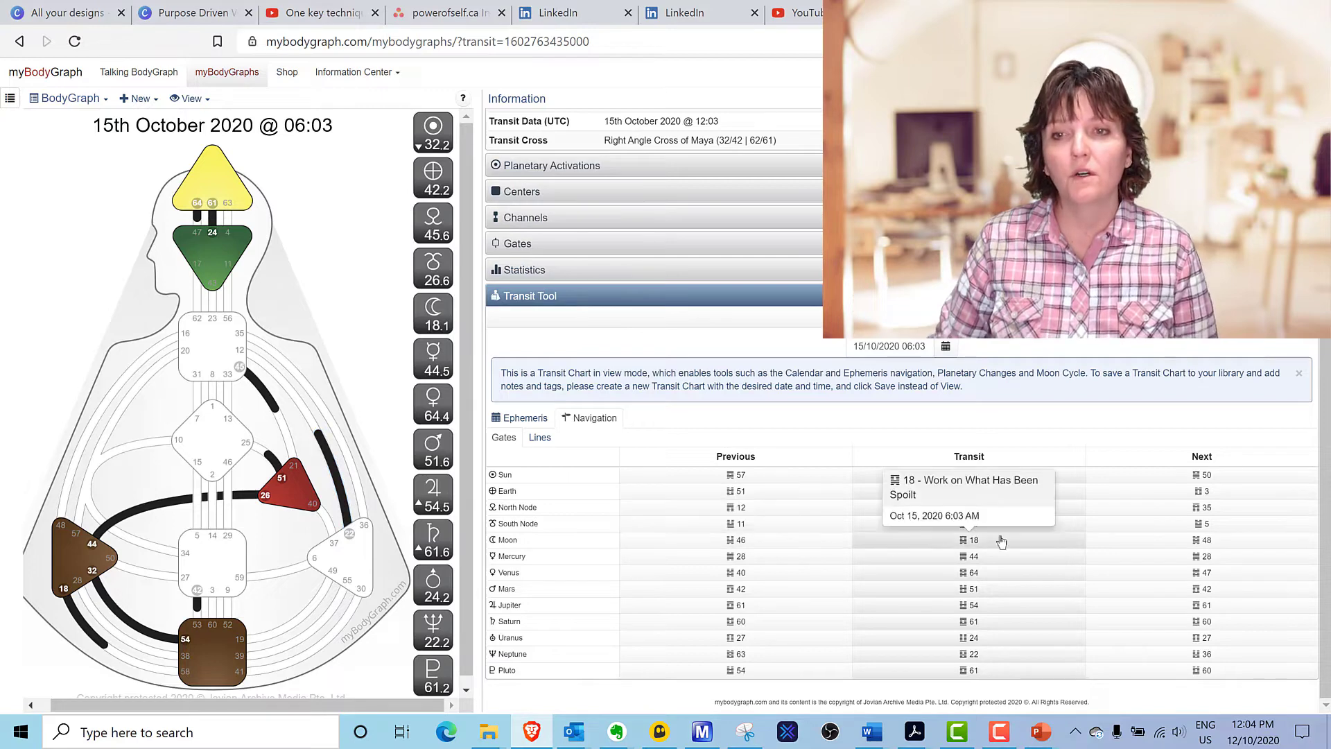
pyautogui.click(1203, 539)
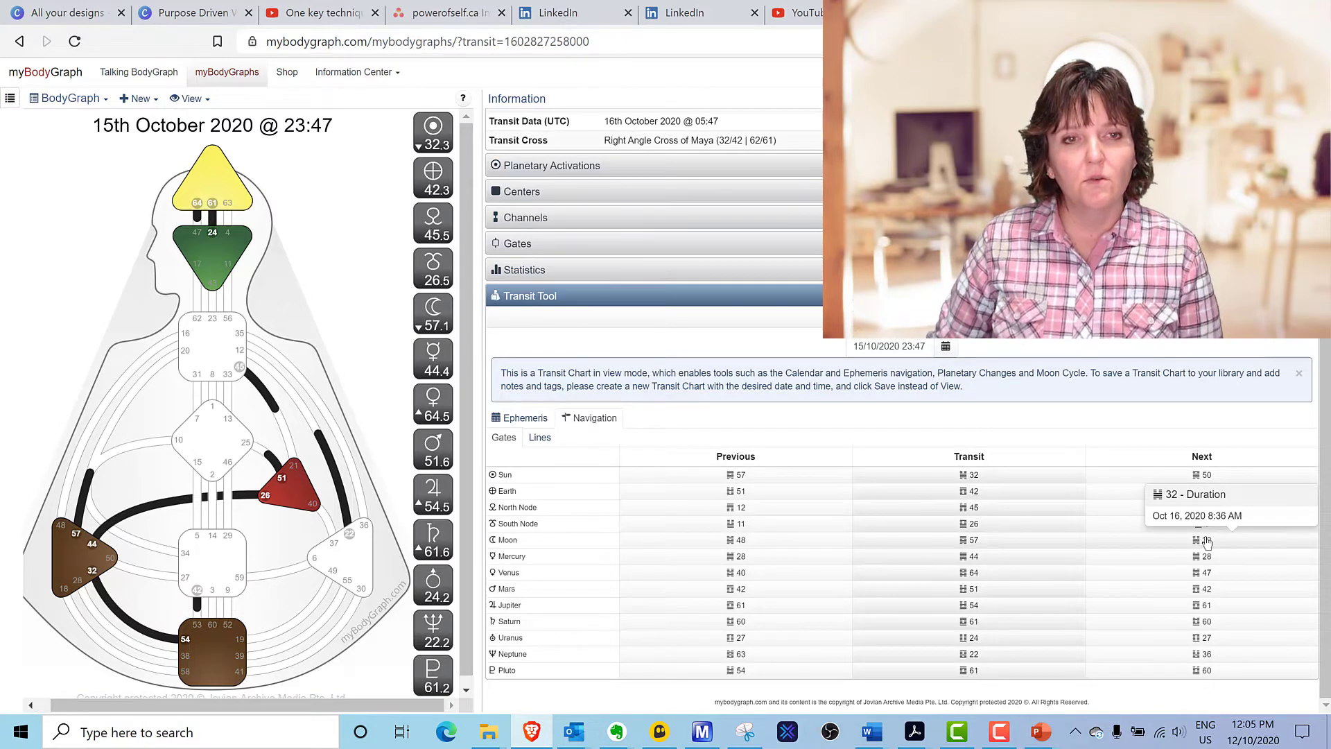
pyautogui.moveTo(81, 552)
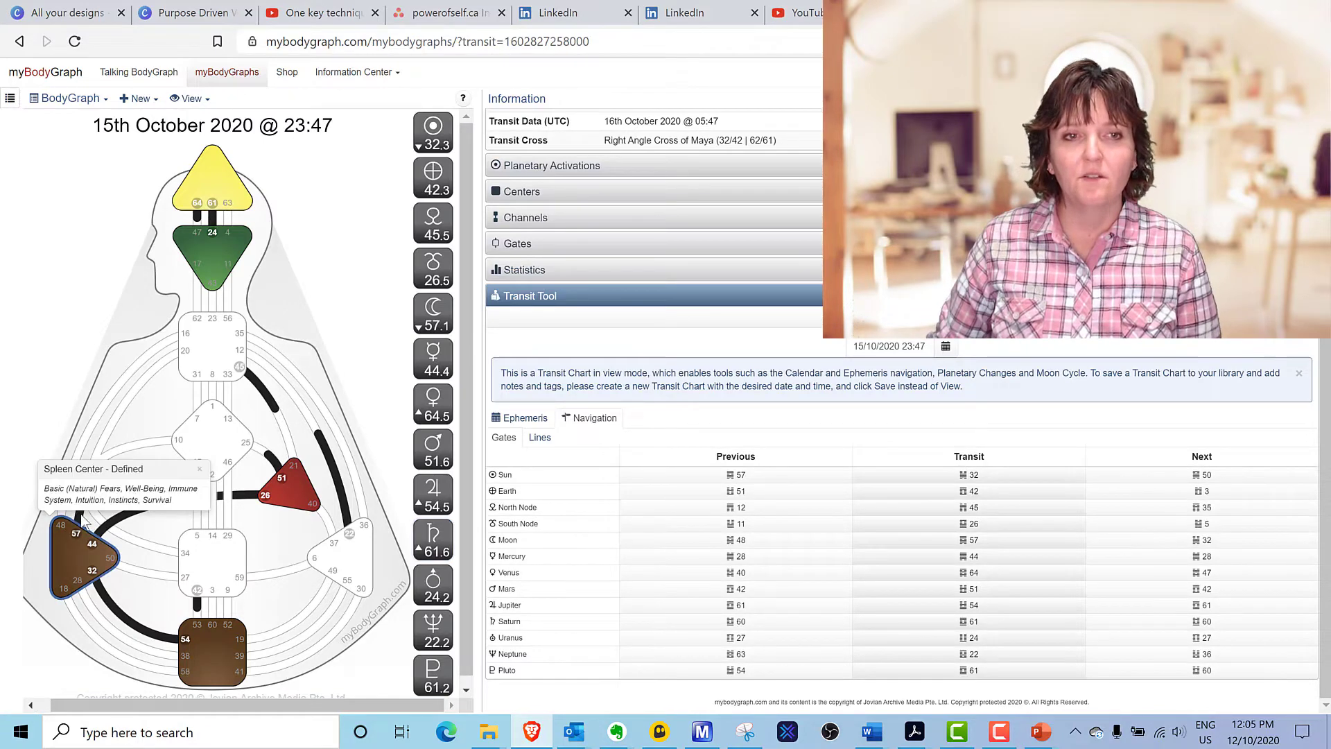
pyautogui.moveTo(75, 536)
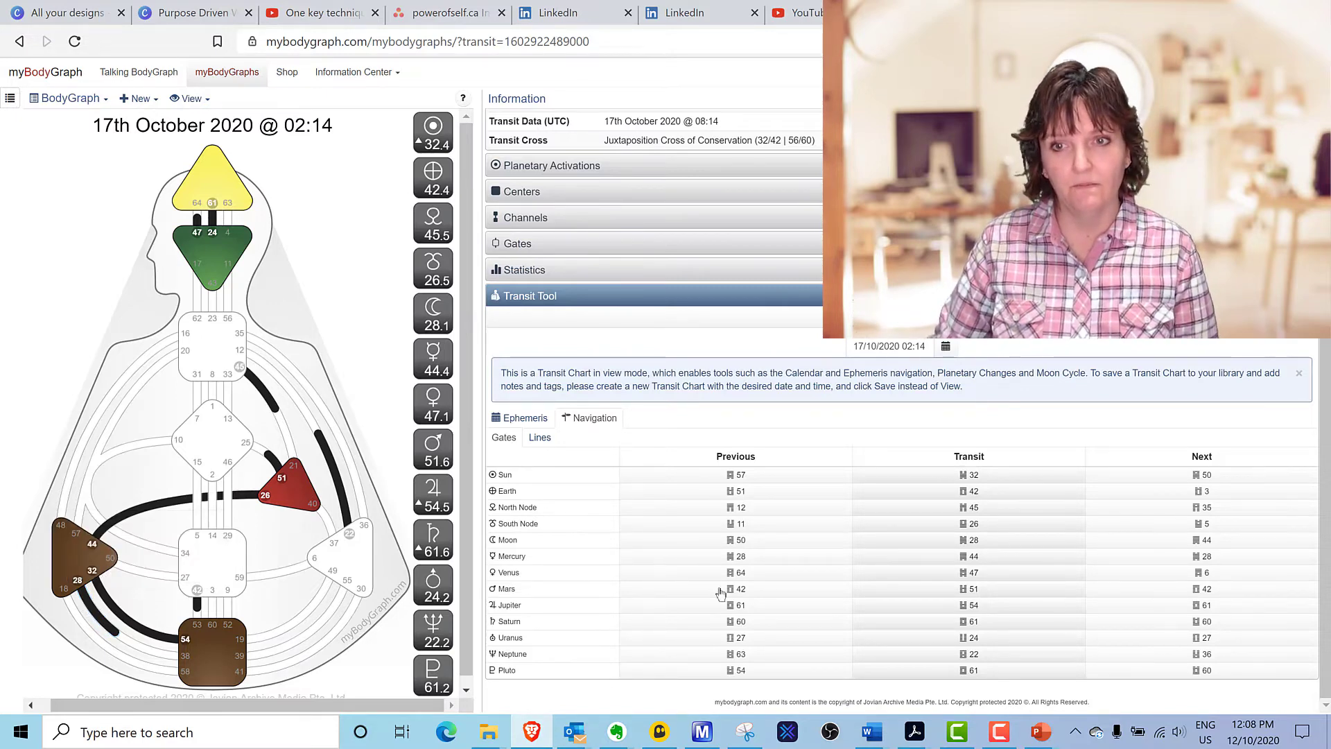
pyautogui.moveTo(1201, 554)
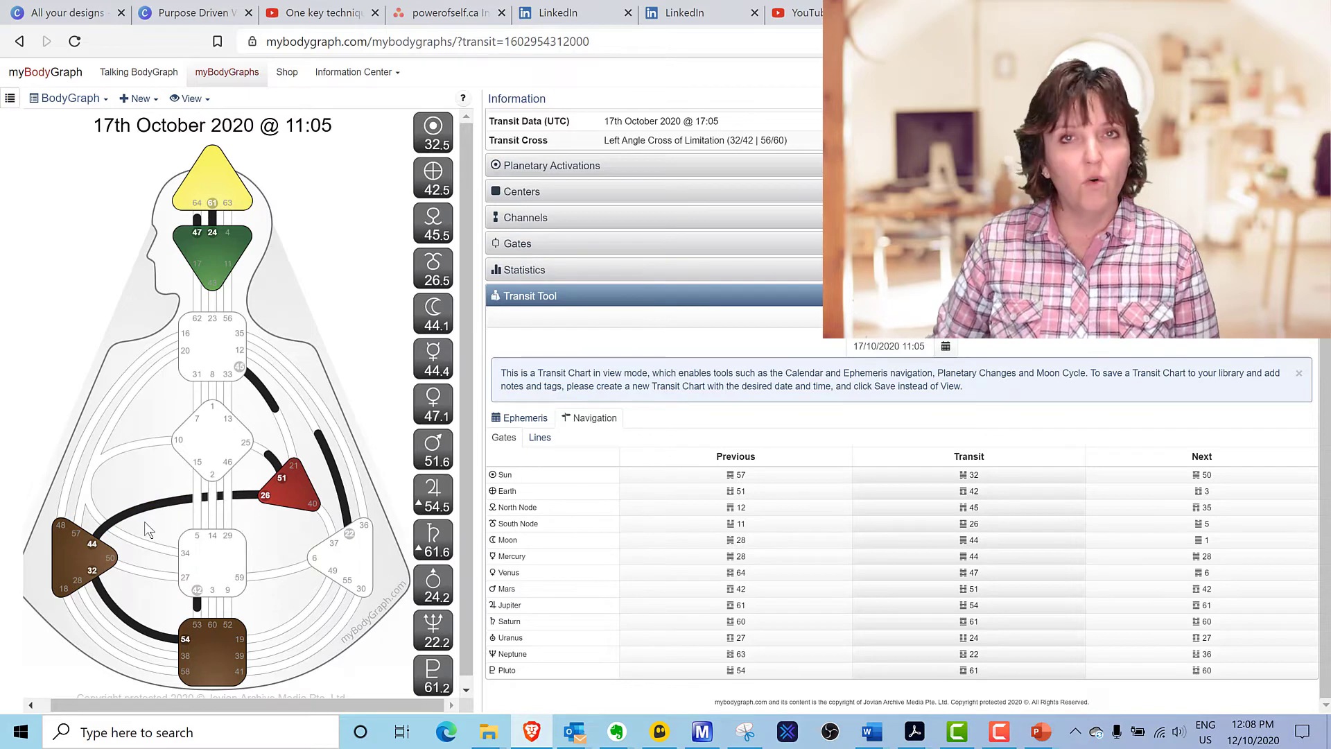
pyautogui.moveTo(973, 556)
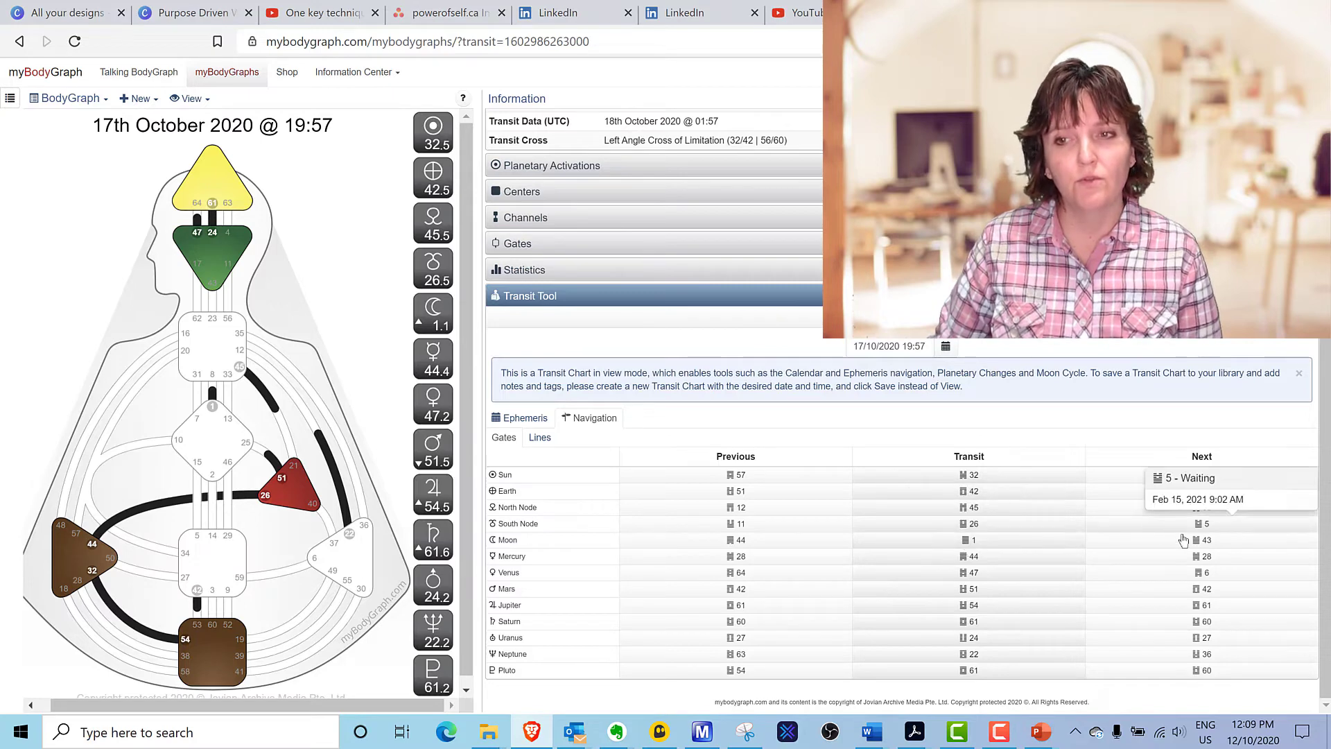
# Jump the transit to the Moon entering gate 43 on 18 October 2020.
pyautogui.click(1200, 540)
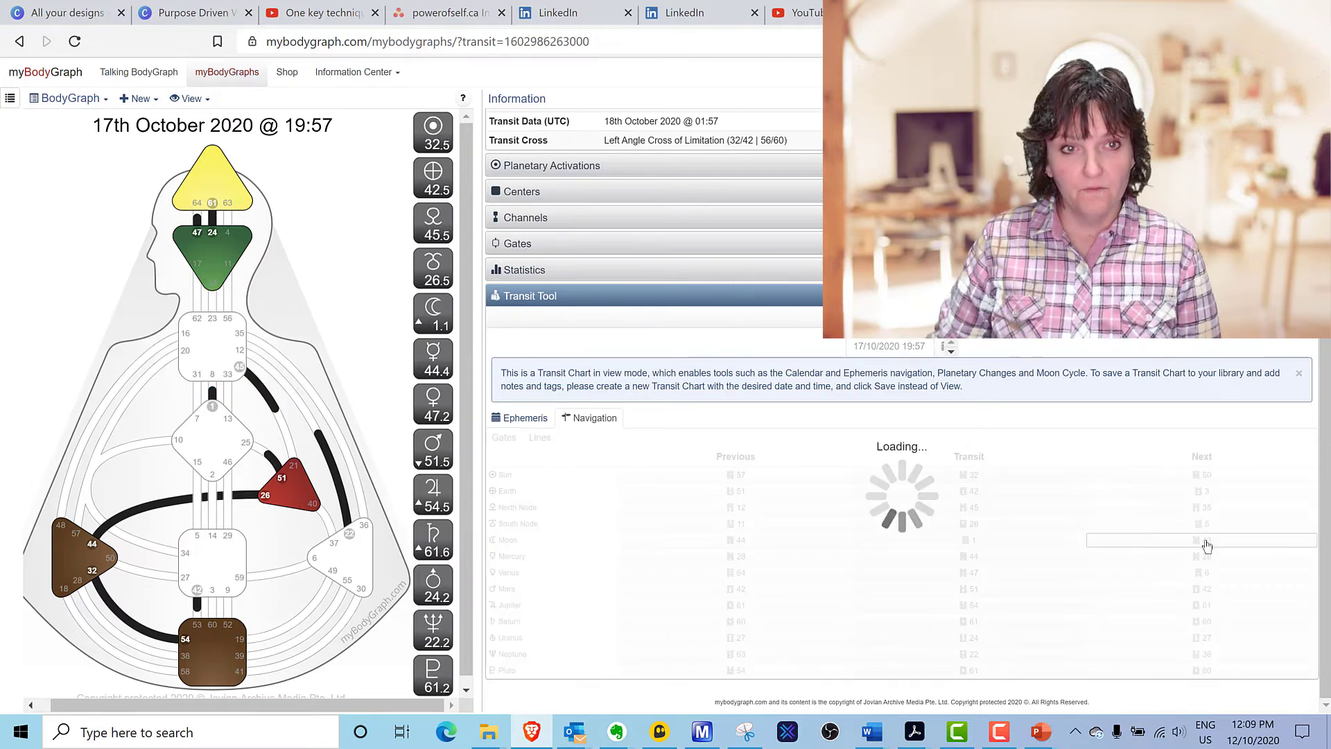
# Step the Moon forward from gate 43 through 14 toward 34, reaching 18 October 2020 22:56.
pyautogui.click(1200, 539)
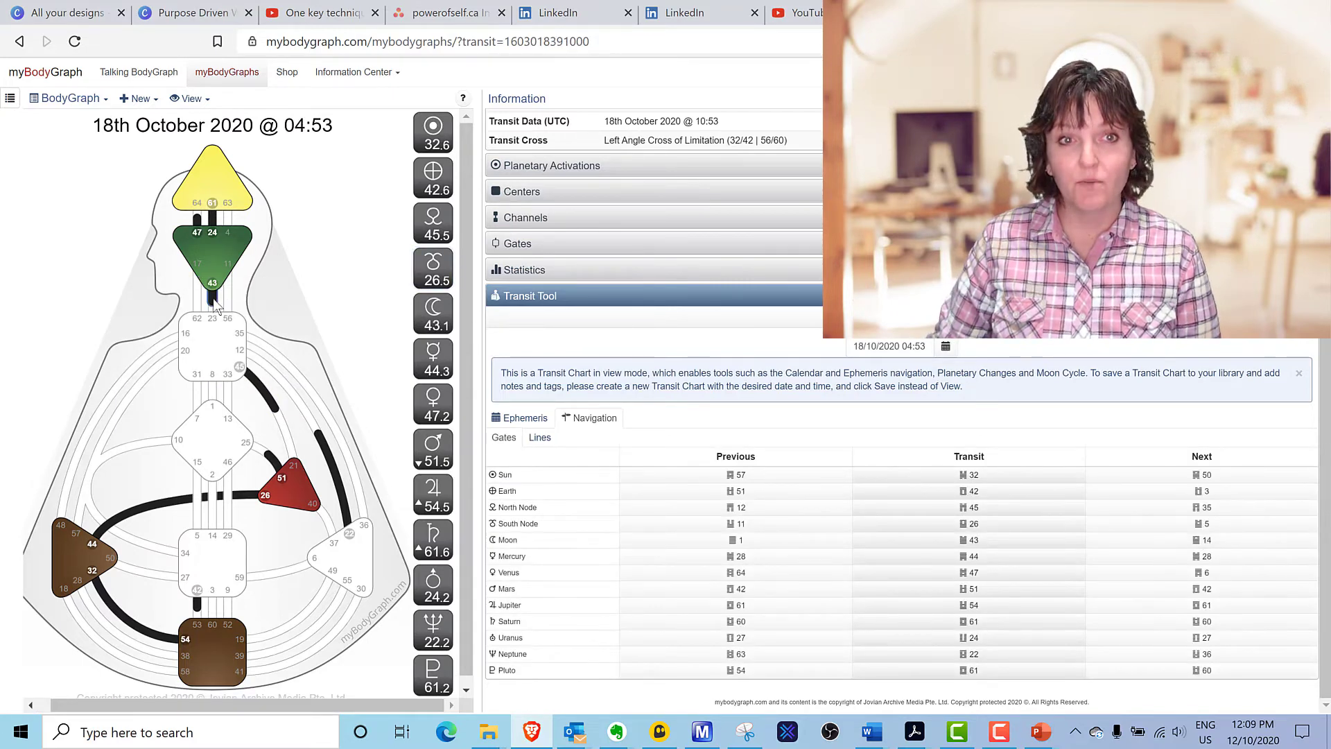
pyautogui.moveTo(361, 188)
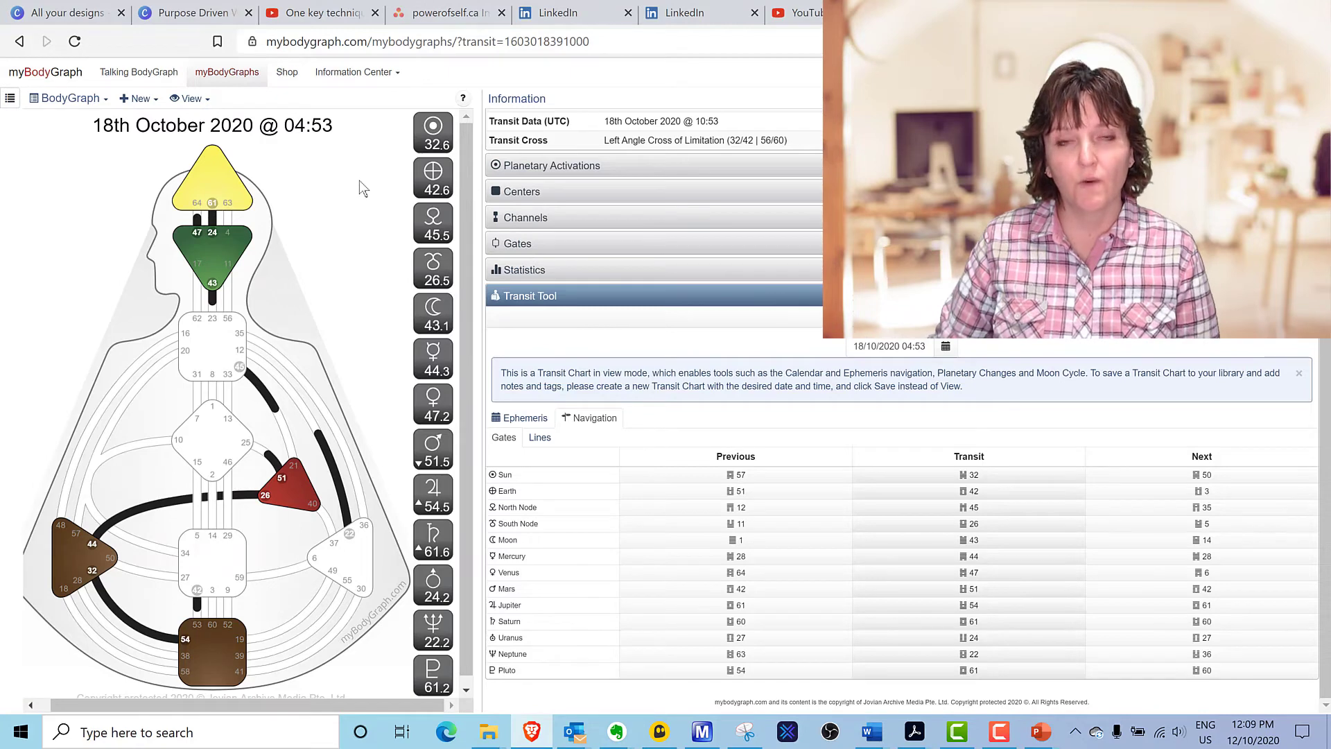
pyautogui.moveTo(284, 297)
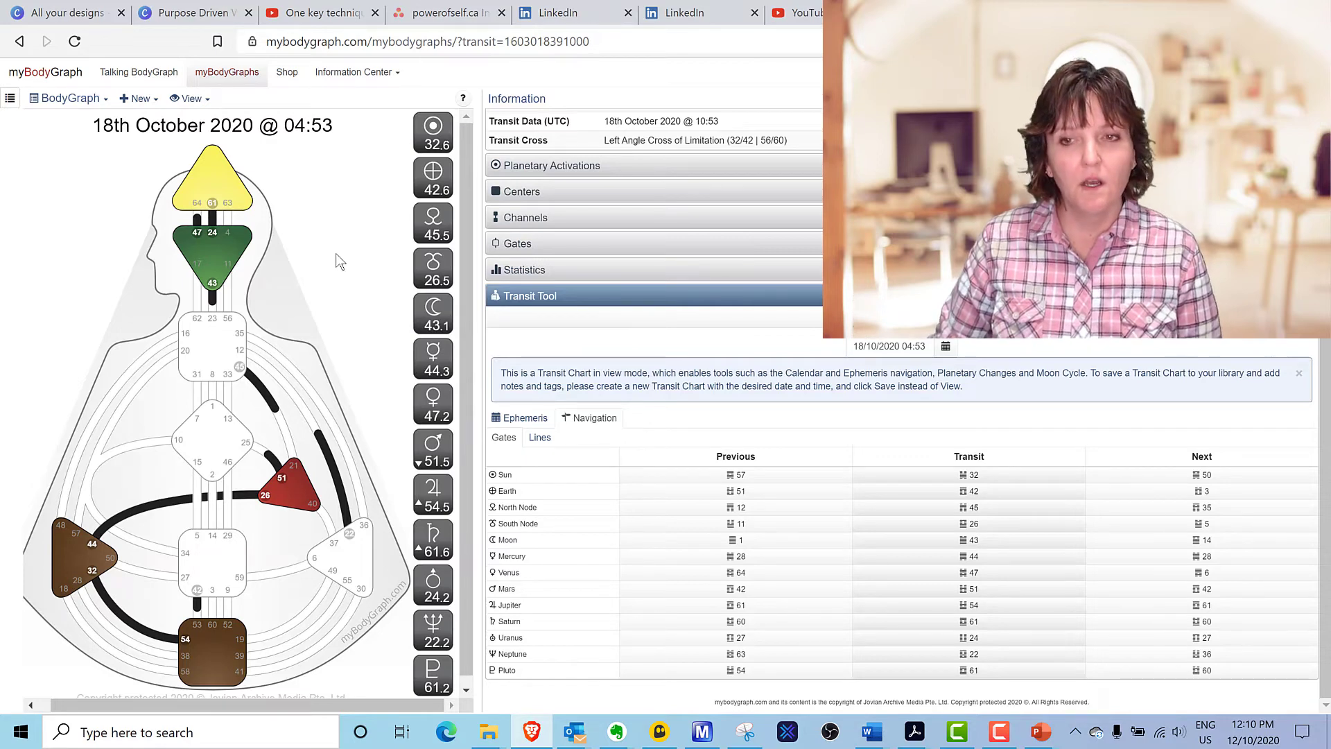
pyautogui.moveTo(972, 524)
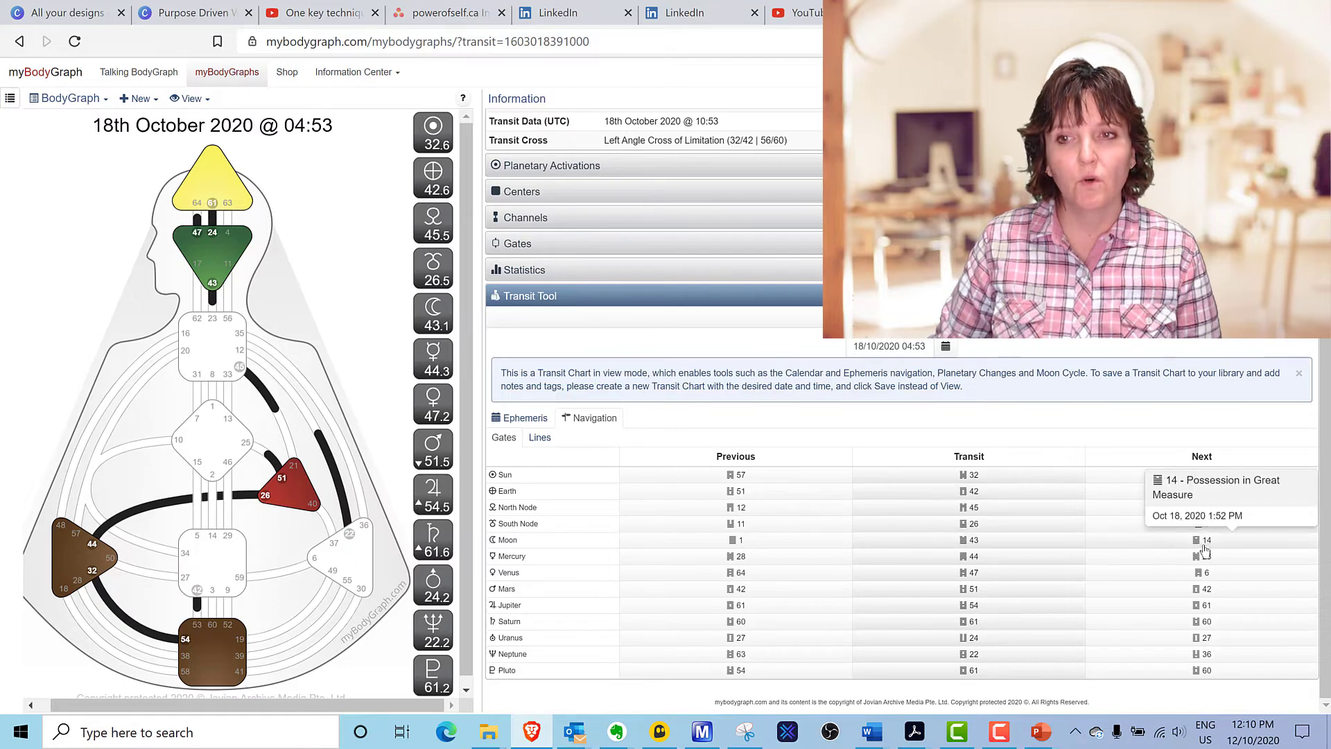
pyautogui.click(1201, 545)
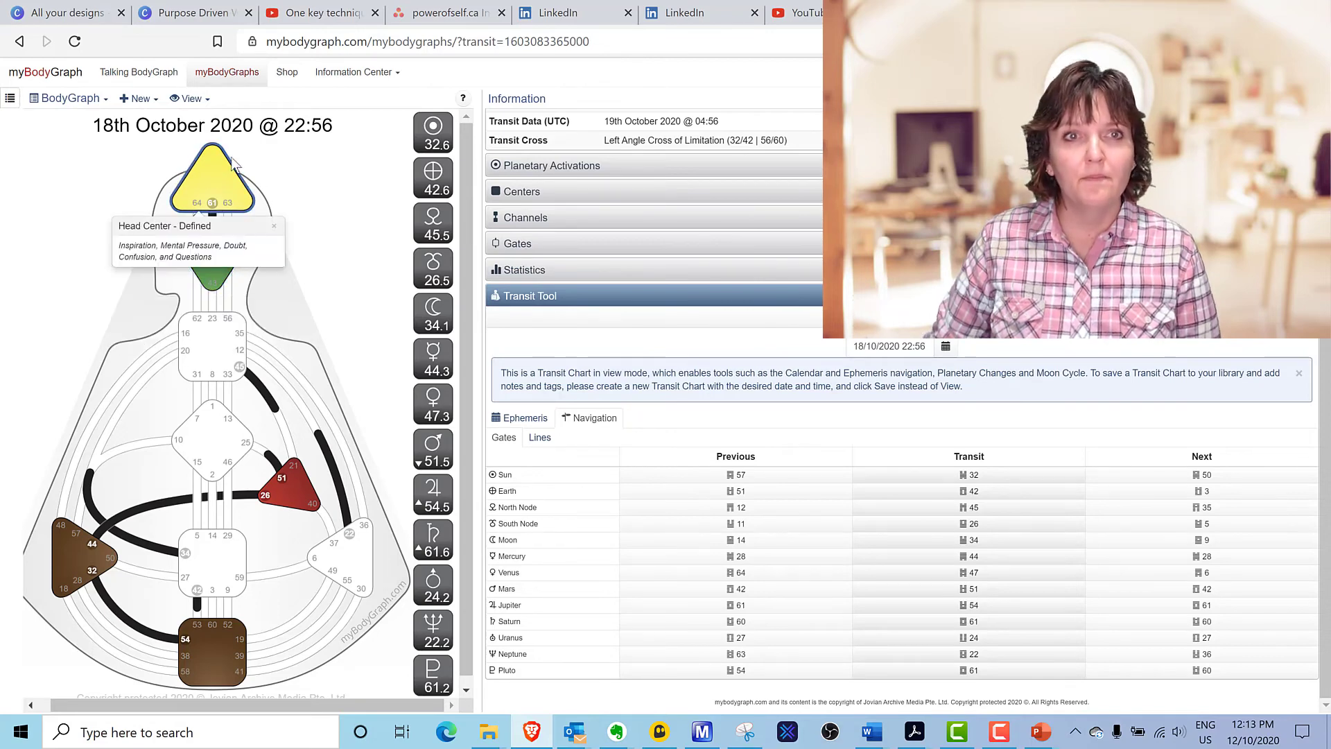
pyautogui.moveTo(315, 213)
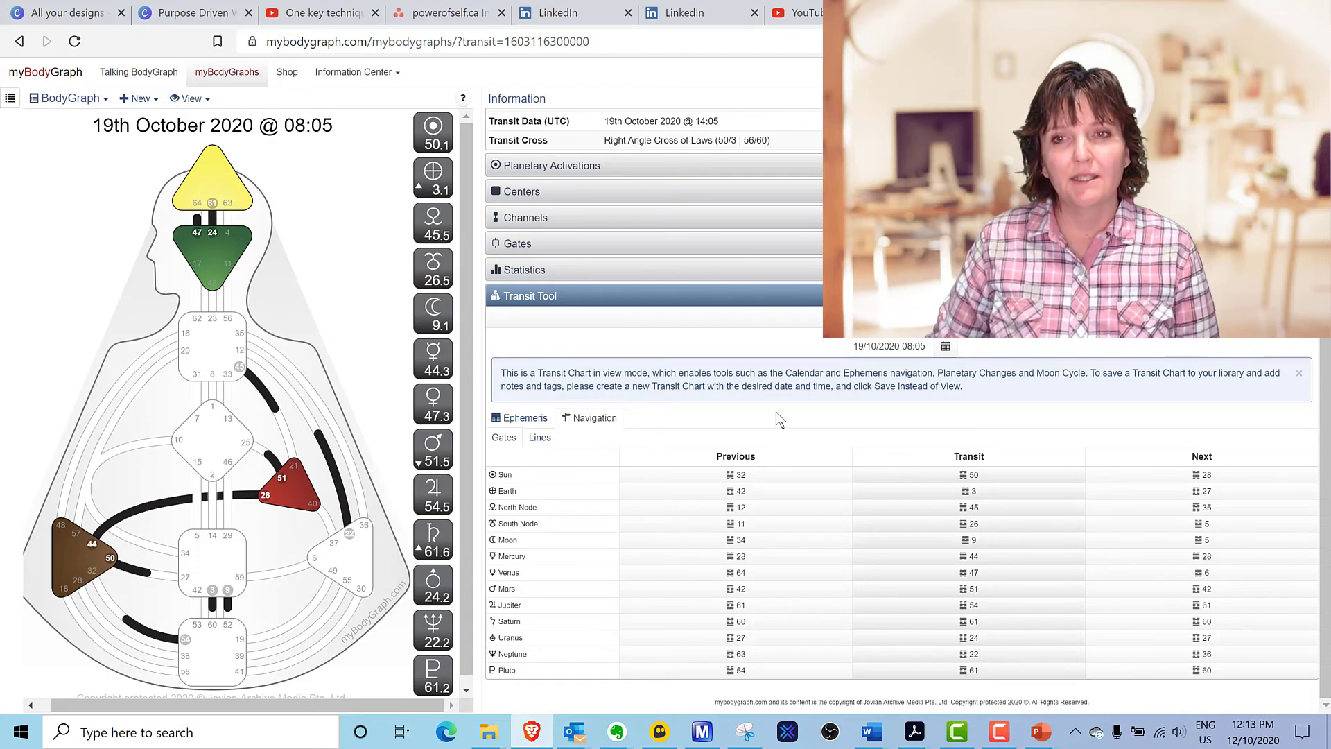
pyautogui.moveTo(1059, 445)
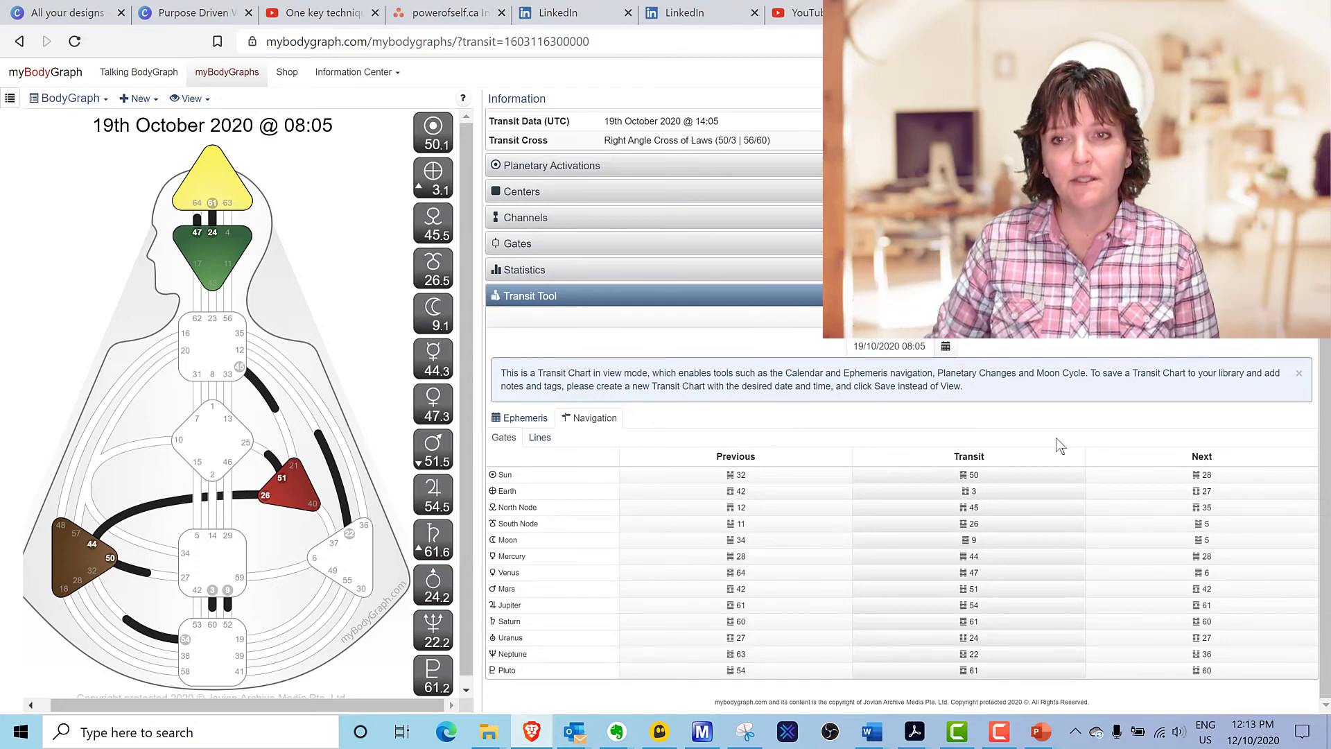
pyautogui.moveTo(971, 474)
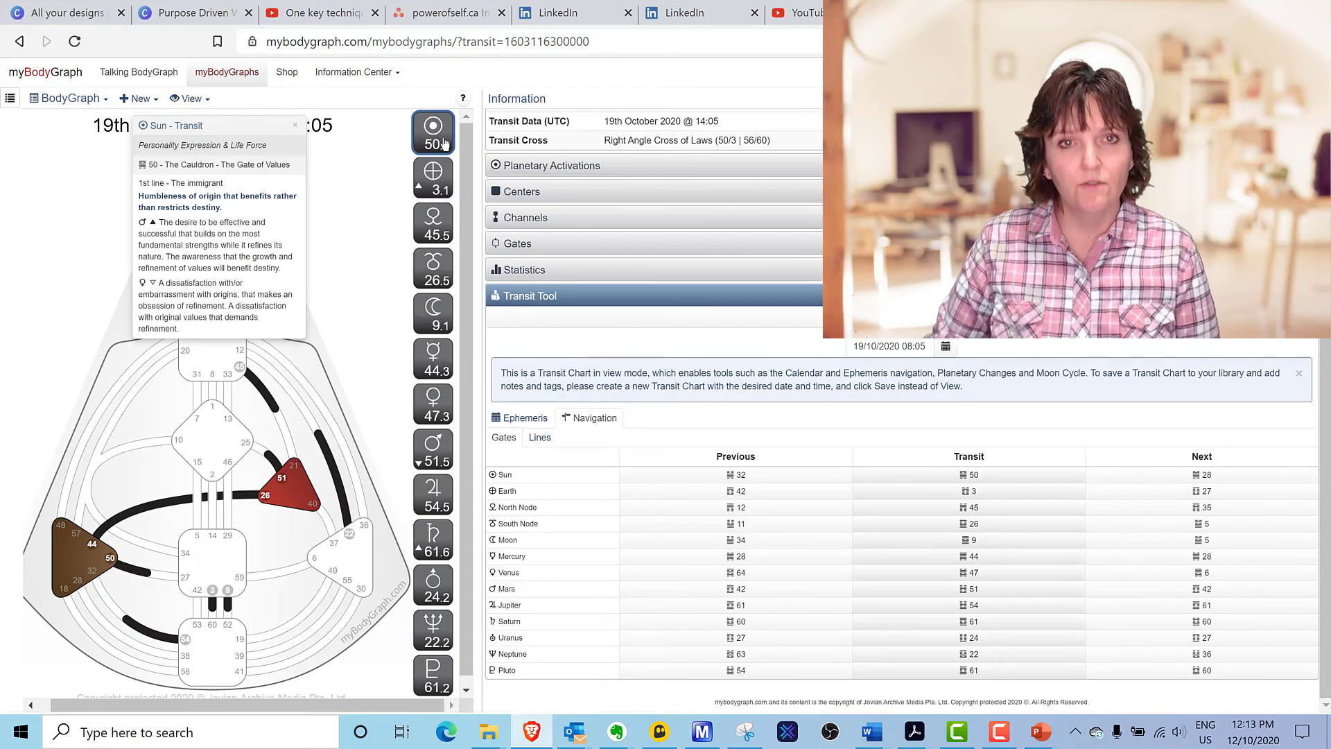
# Read the Sun's gate 50 activation before moving the Moon on to gate 5.
pyautogui.click(432, 178)
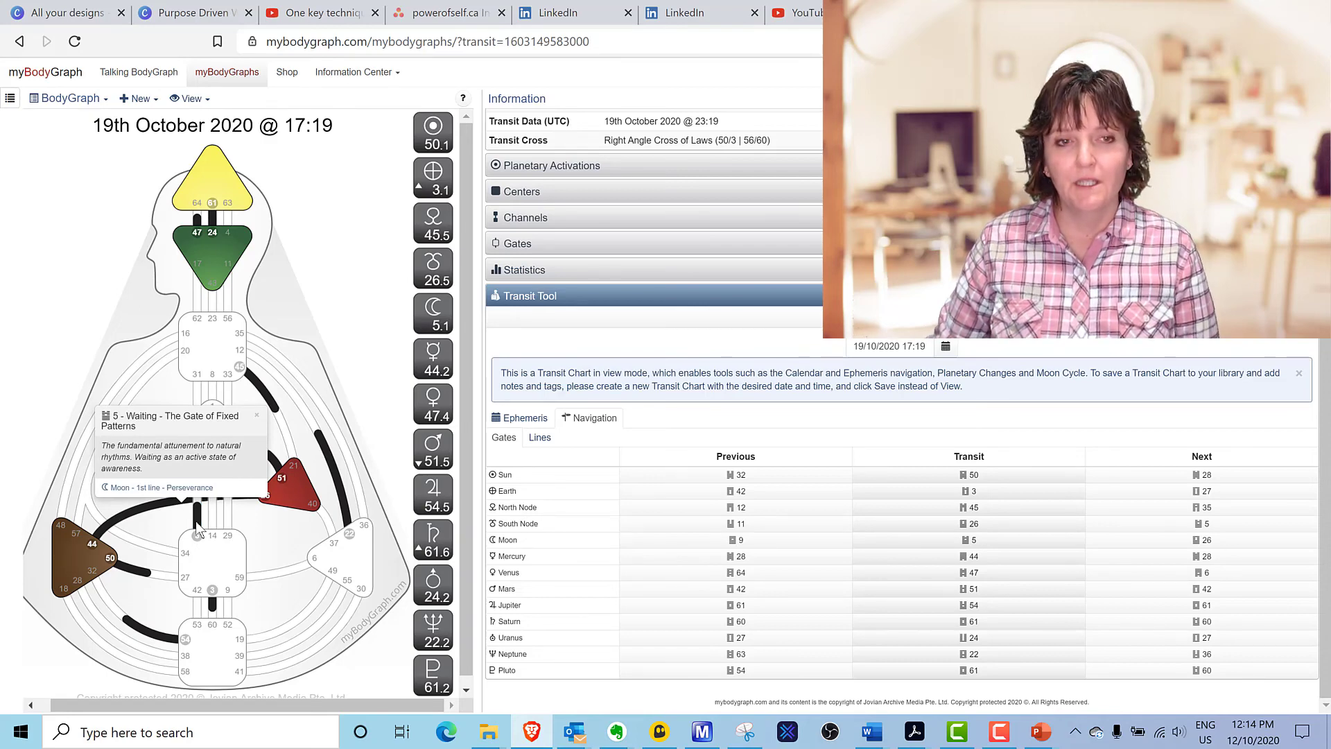
pyautogui.moveTo(268, 548)
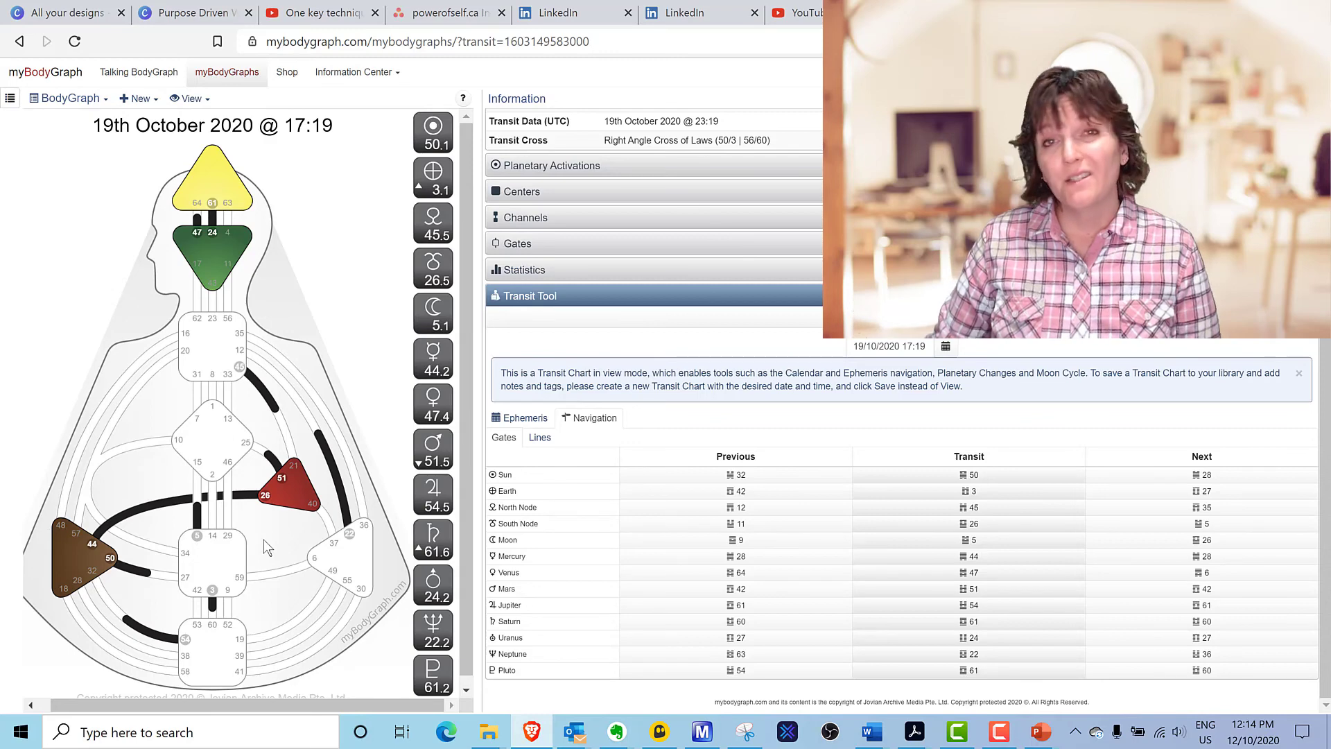